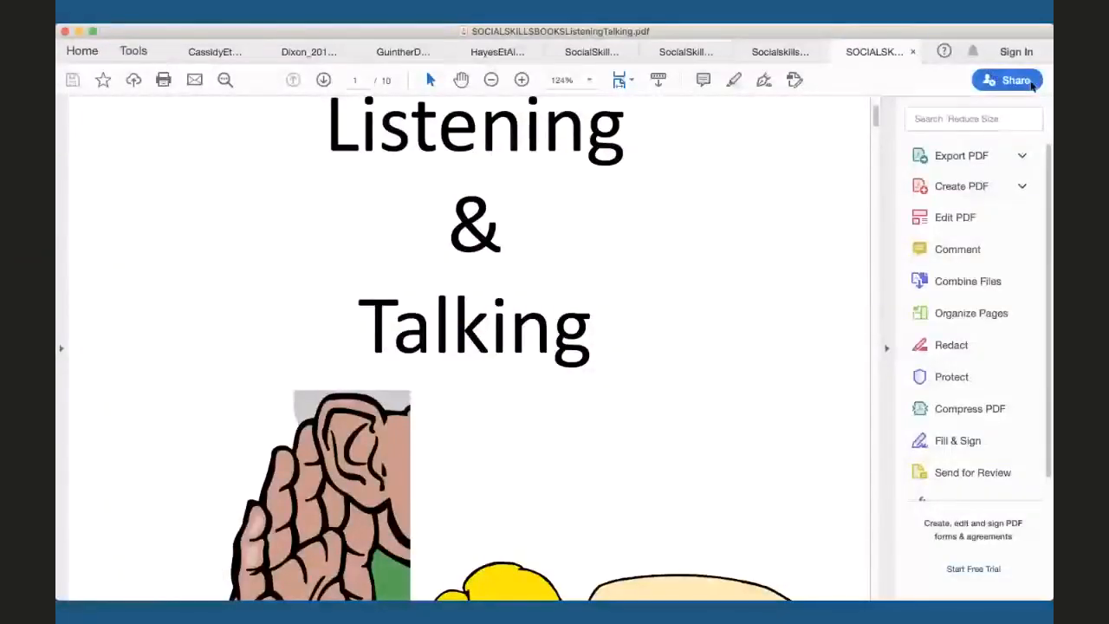
{"action": "mouse_move", "coordinate": [615, 189]}
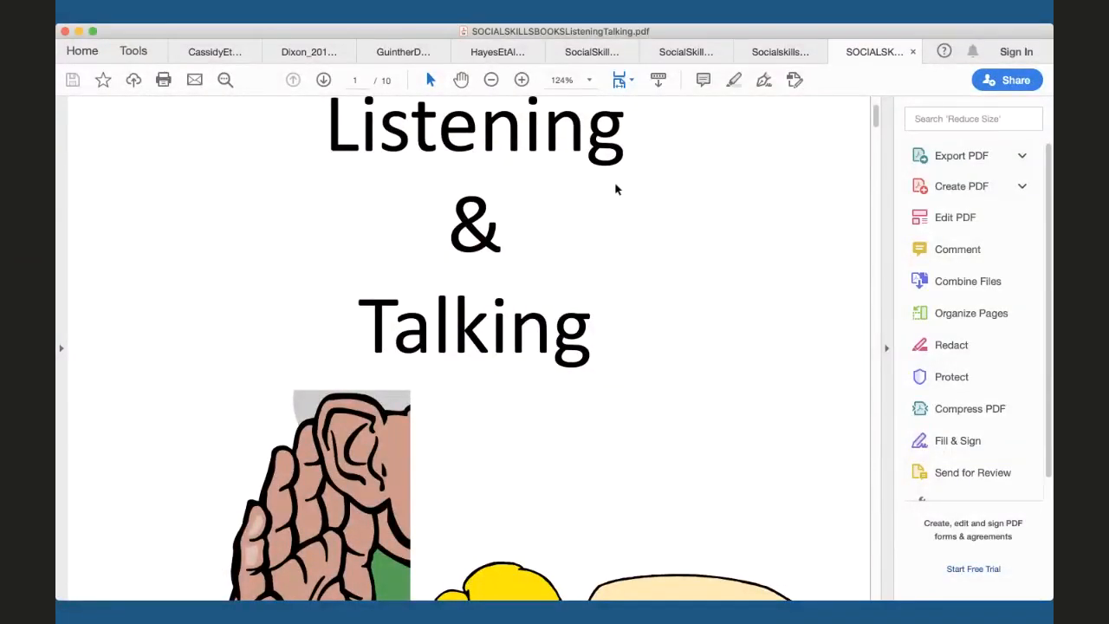
{"action": "mouse_move", "coordinate": [887, 353]}
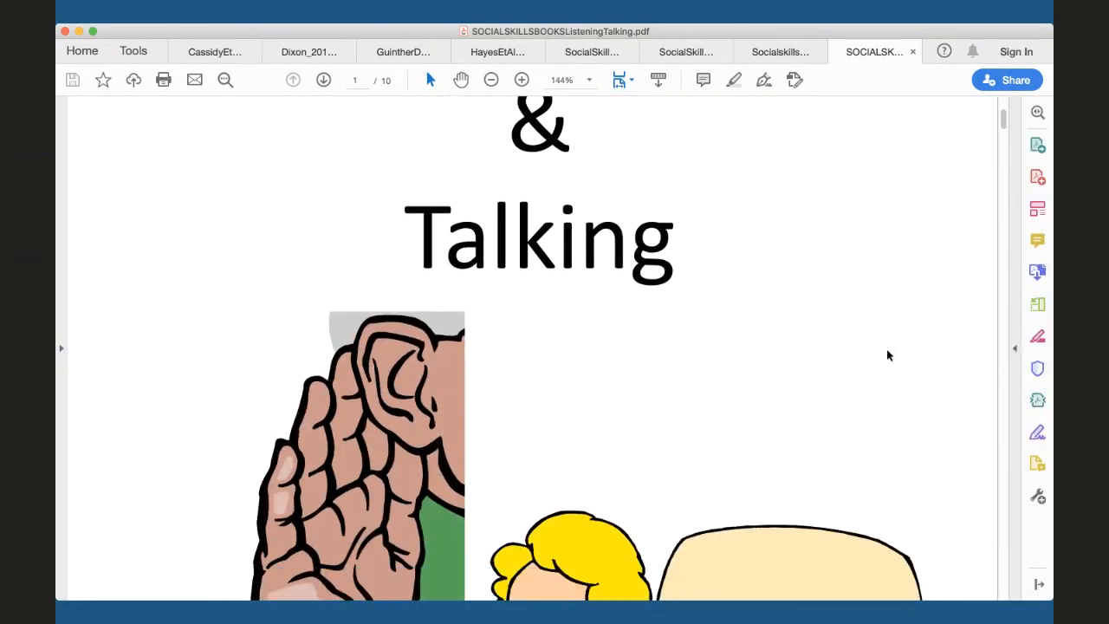
Scroll from the cover through the name and eyes pages, nudging back to reread a line
{"action": "scroll", "scroll_direction": "down", "scroll_amount": 3}
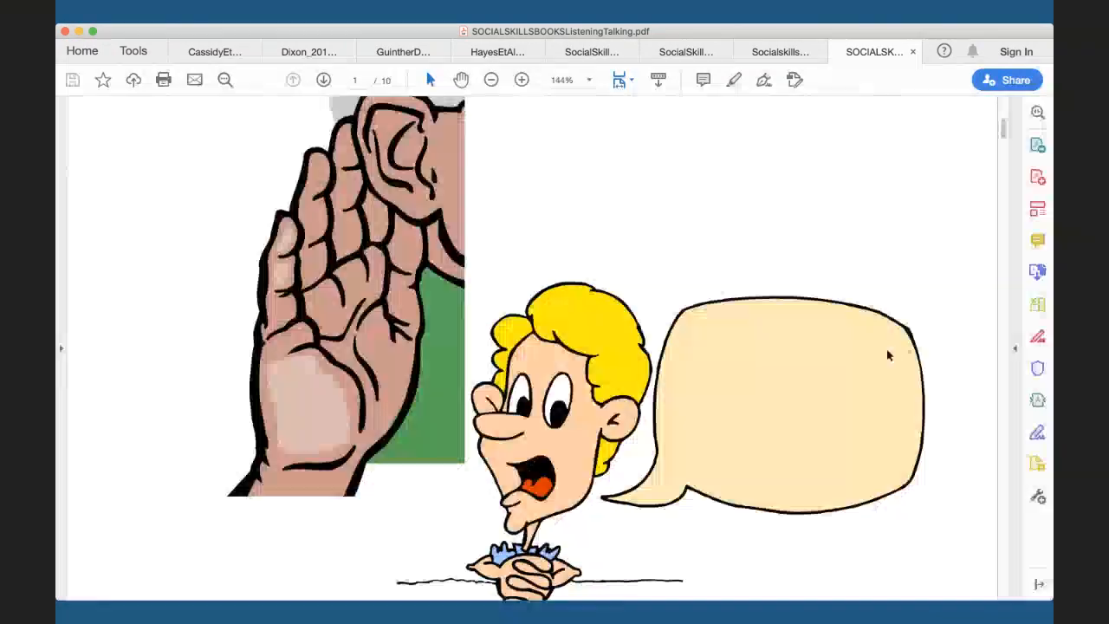
{"action": "scroll", "scroll_direction": "down", "scroll_amount": 3}
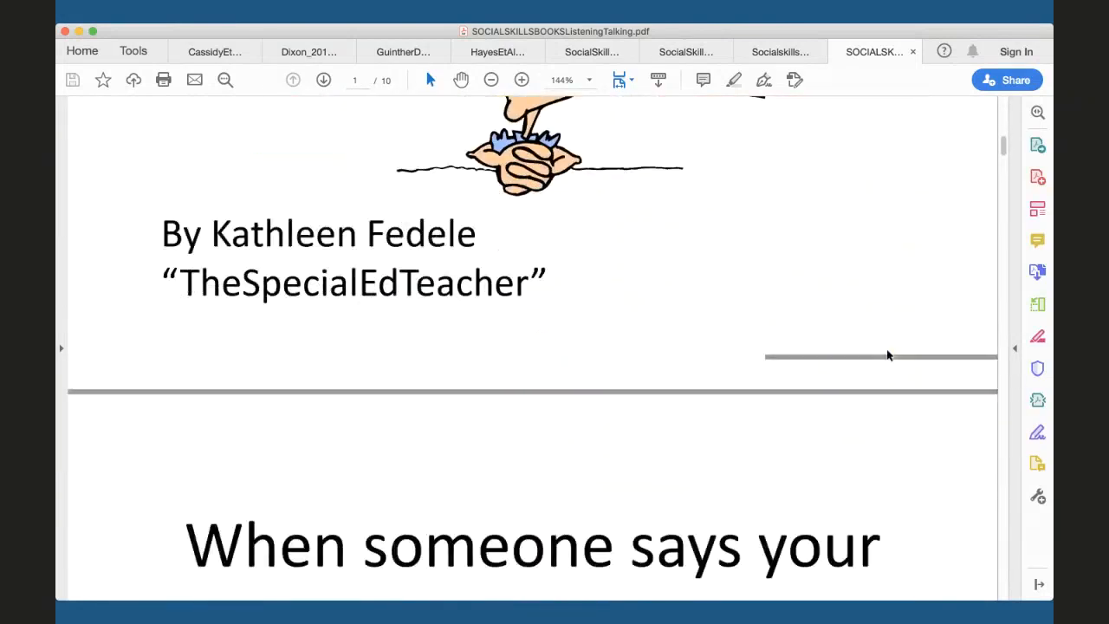
{"action": "scroll", "scroll_direction": "down", "scroll_amount": 3}
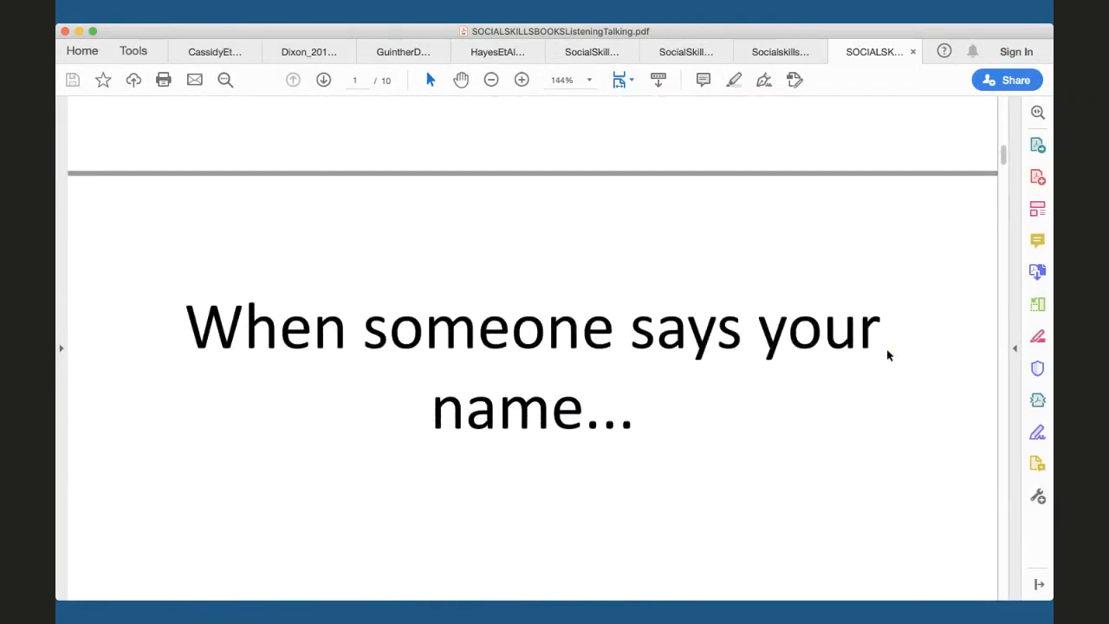
{"action": "left_click", "coordinate": [322, 80]}
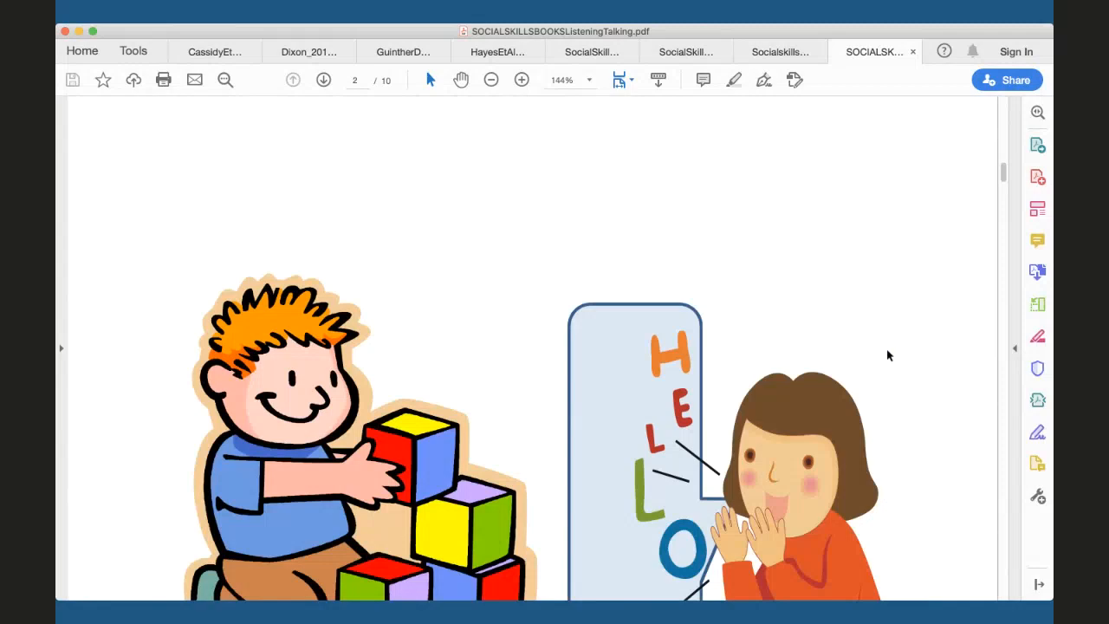
{"action": "scroll", "scroll_direction": "up", "scroll_amount": 3}
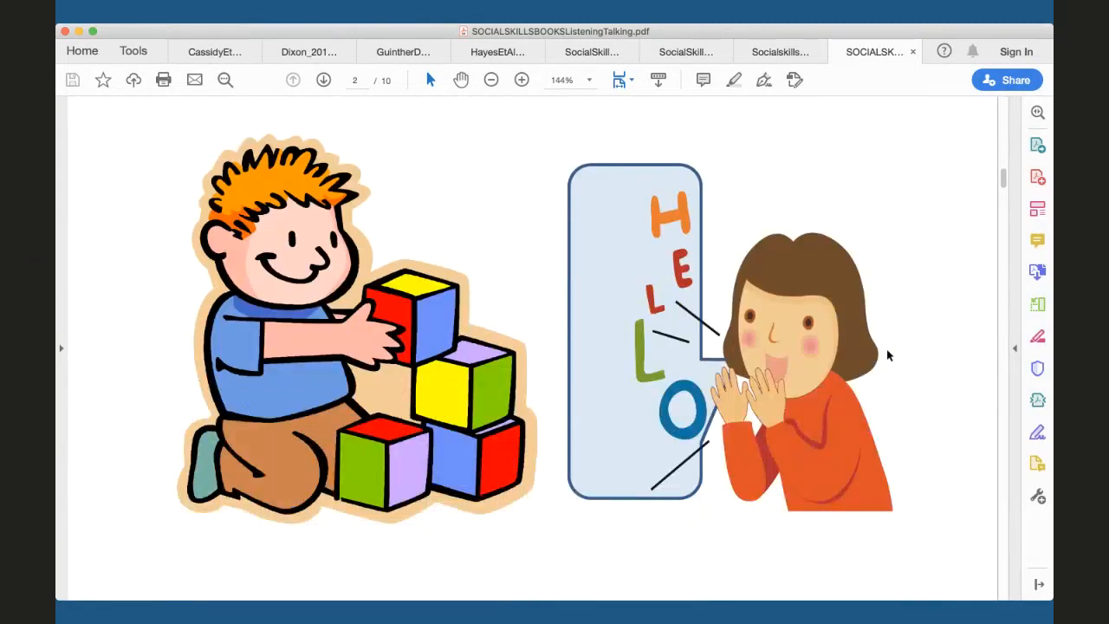
{"action": "scroll", "scroll_direction": "down", "scroll_amount": 3}
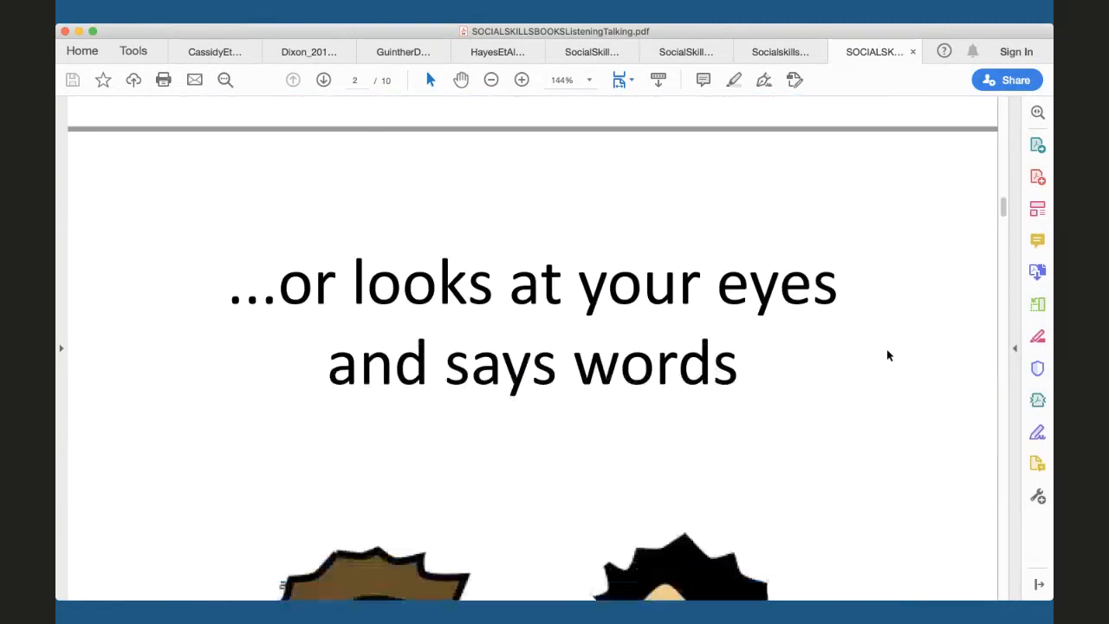
{"action": "left_click", "coordinate": [293, 80]}
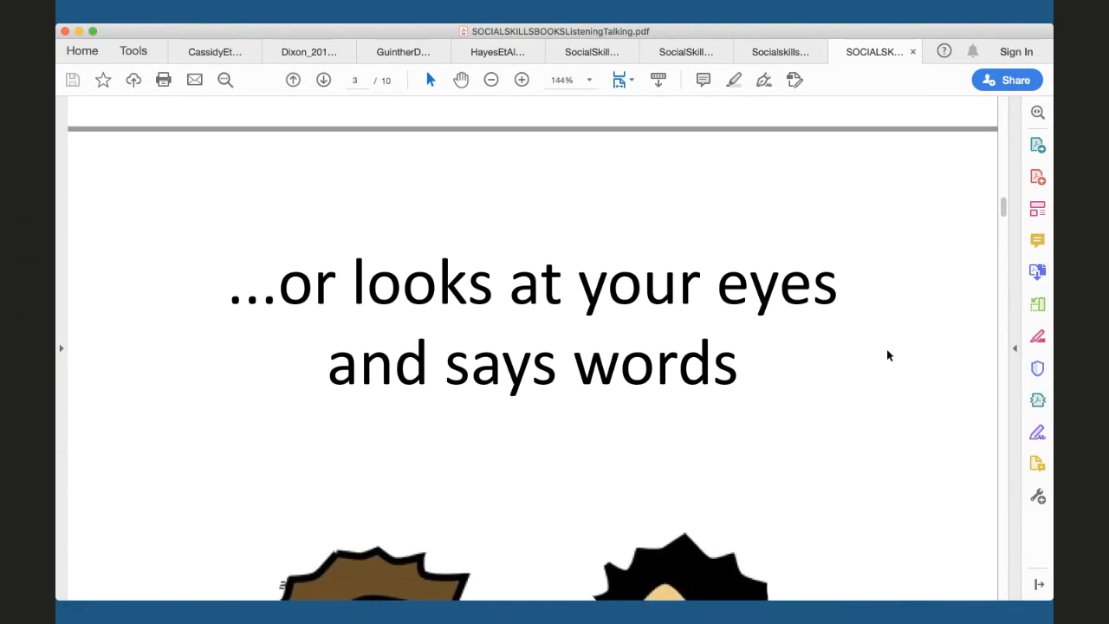
Continue past the red Stop! sign page to page 5, "Look with your eyes."
{"action": "scroll", "scroll_direction": "down", "scroll_amount": 3}
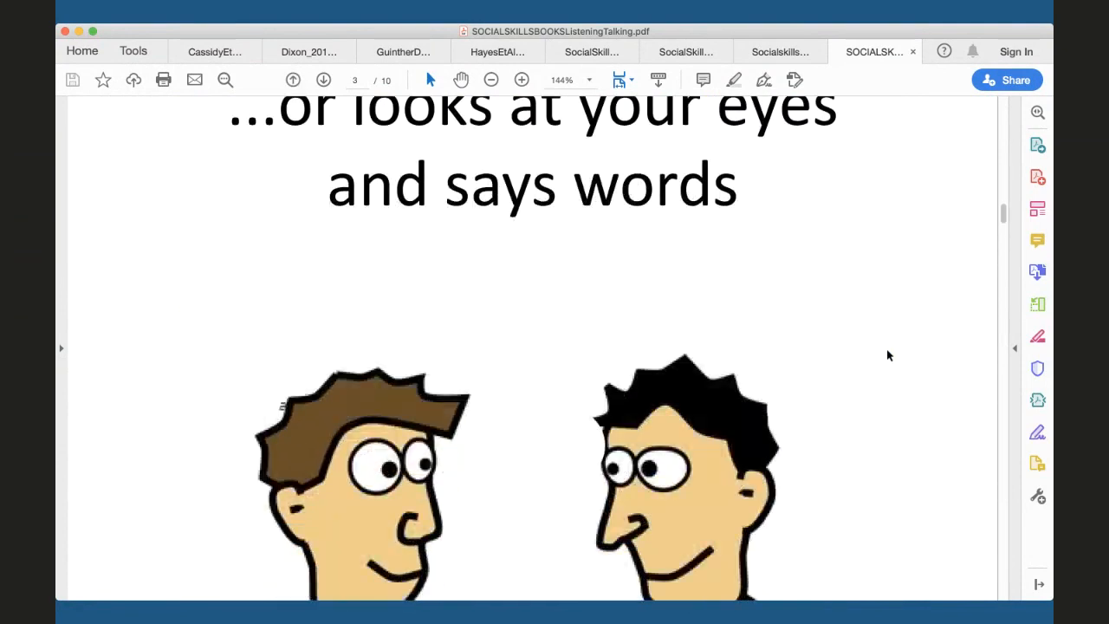
{"action": "scroll", "scroll_direction": "down", "scroll_amount": 3}
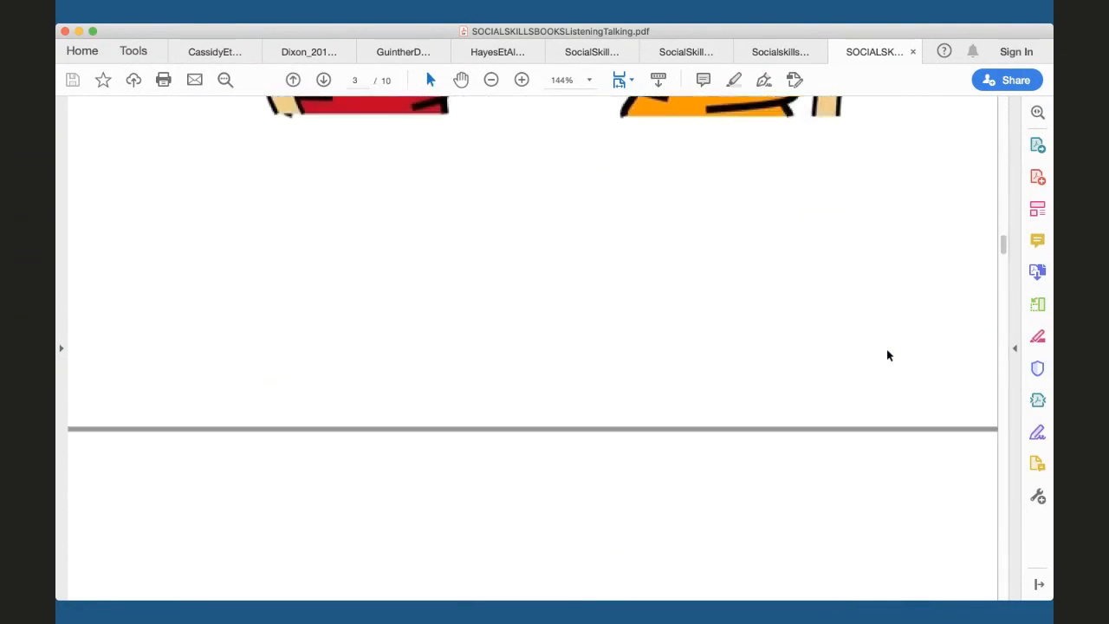
{"action": "scroll", "scroll_direction": "down", "scroll_amount": 3}
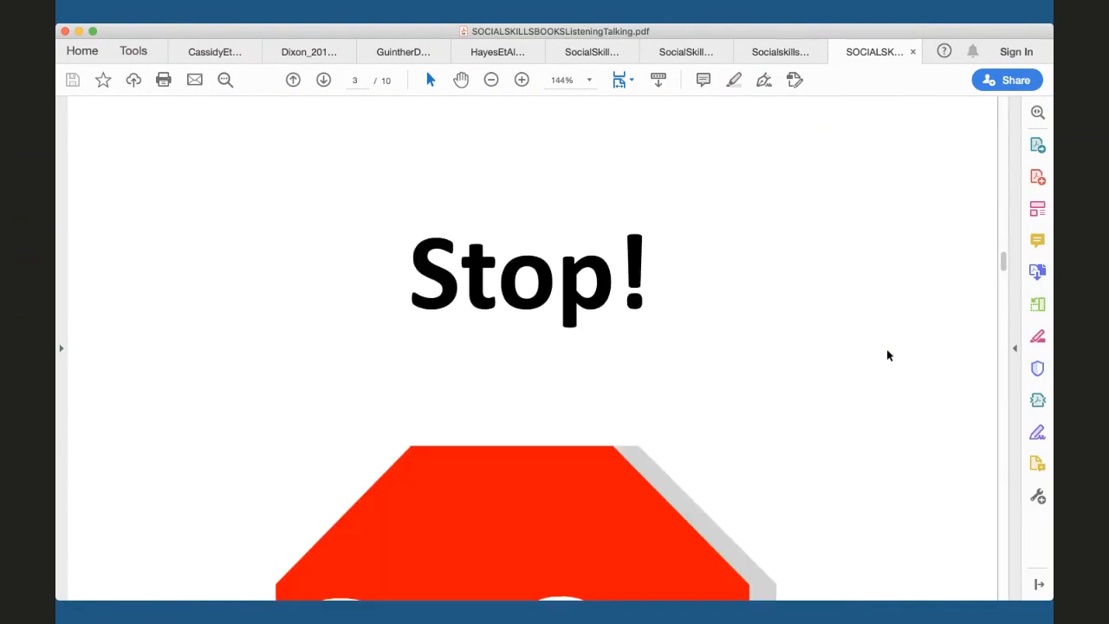
{"action": "scroll", "scroll_direction": "down", "scroll_amount": 3}
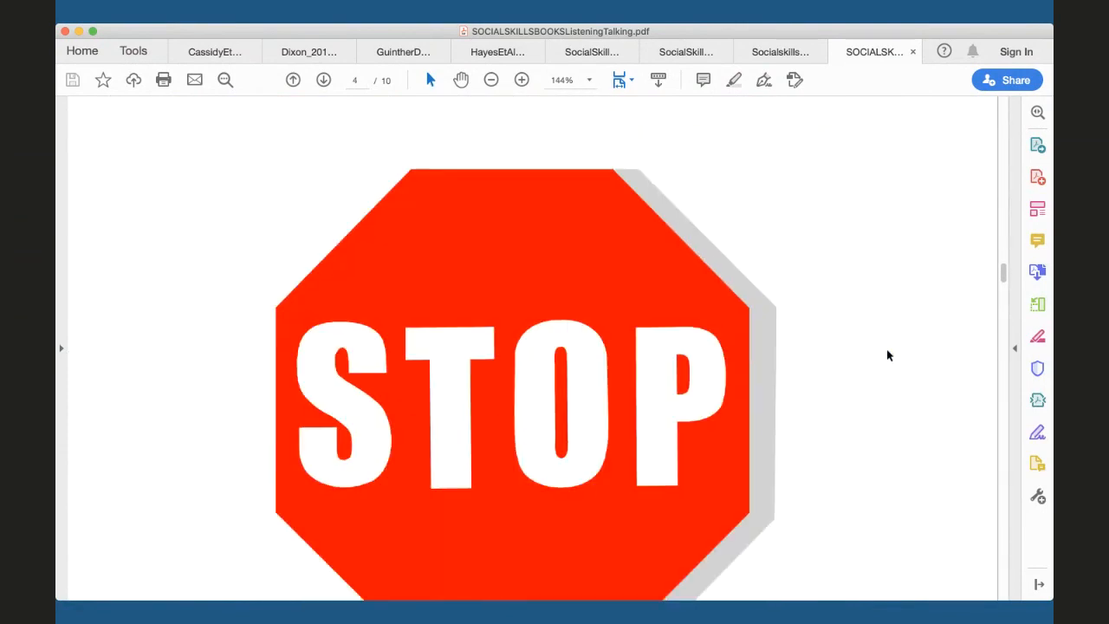
{"action": "scroll", "scroll_direction": "down", "scroll_amount": 3}
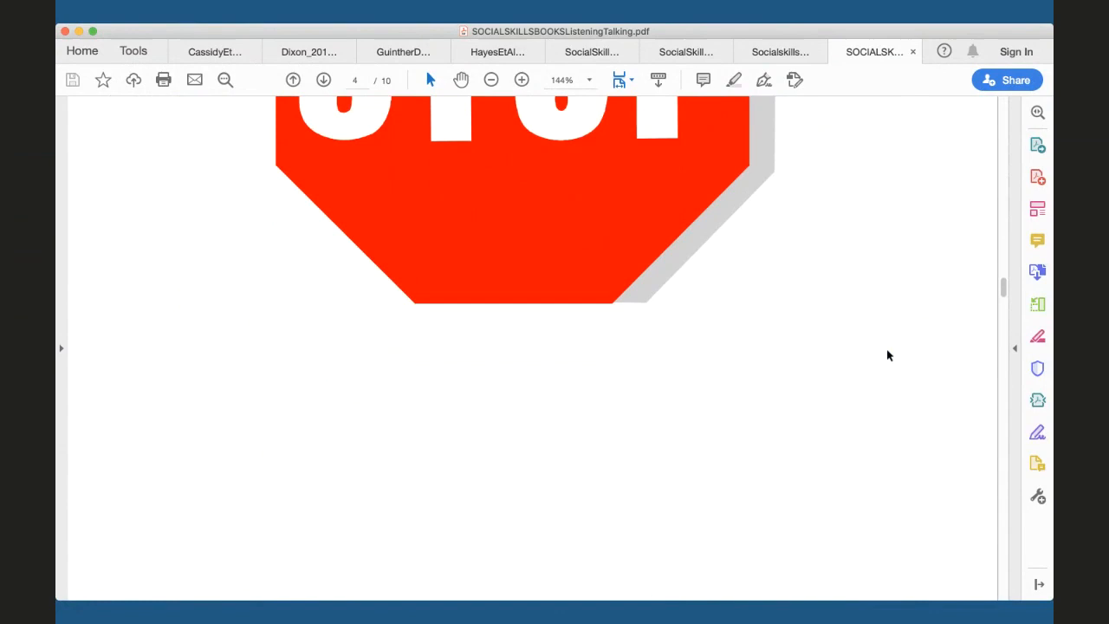
{"action": "scroll", "scroll_direction": "down", "scroll_amount": 3}
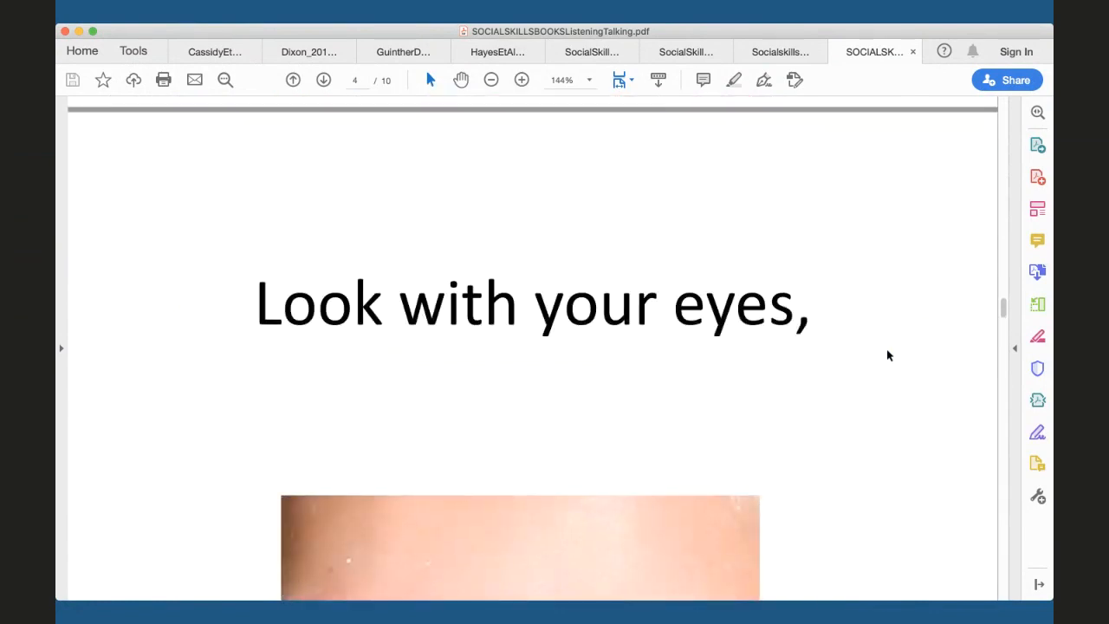
Scroll past the eyes photo to page 6, "and say, 'What?'" with the talking woman
{"action": "left_click", "coordinate": [322, 80]}
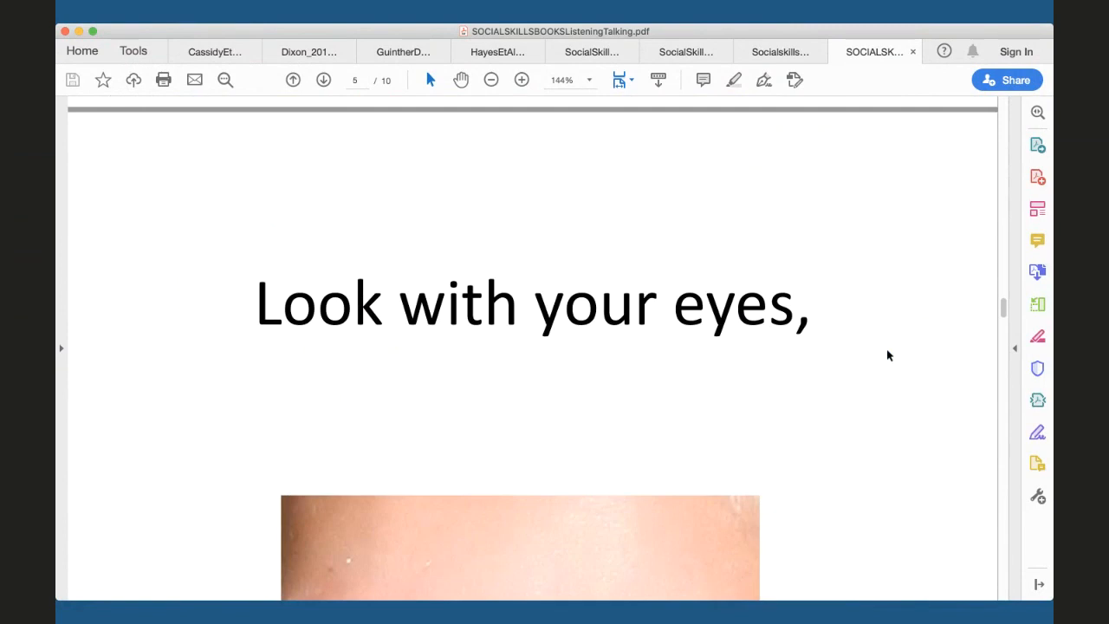
{"action": "scroll", "scroll_direction": "down", "scroll_amount": 3}
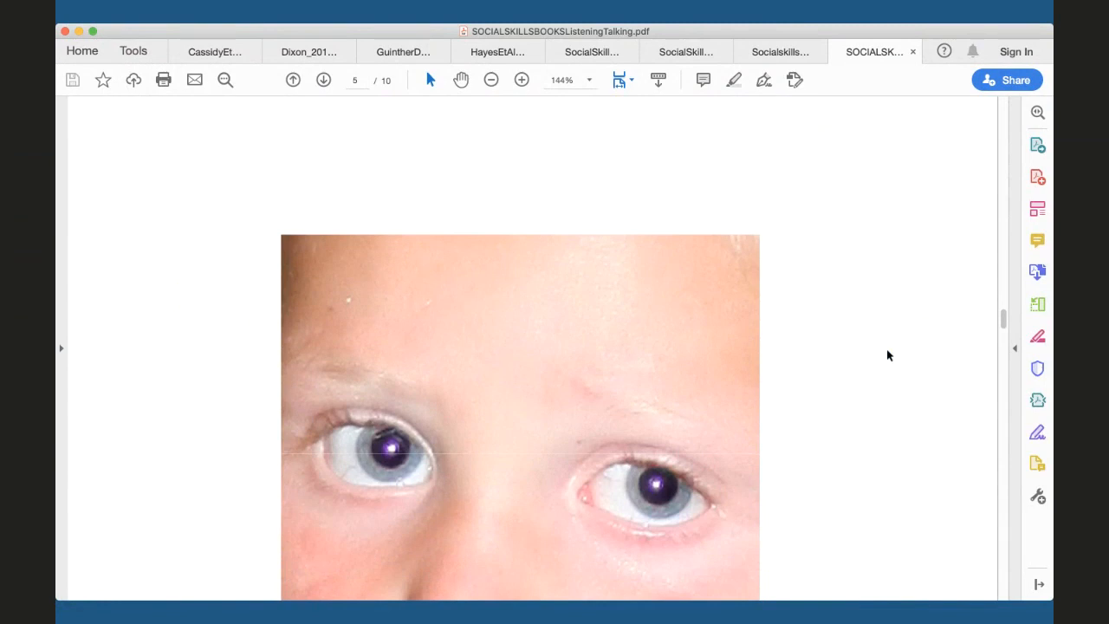
{"action": "scroll", "scroll_direction": "down", "scroll_amount": 3}
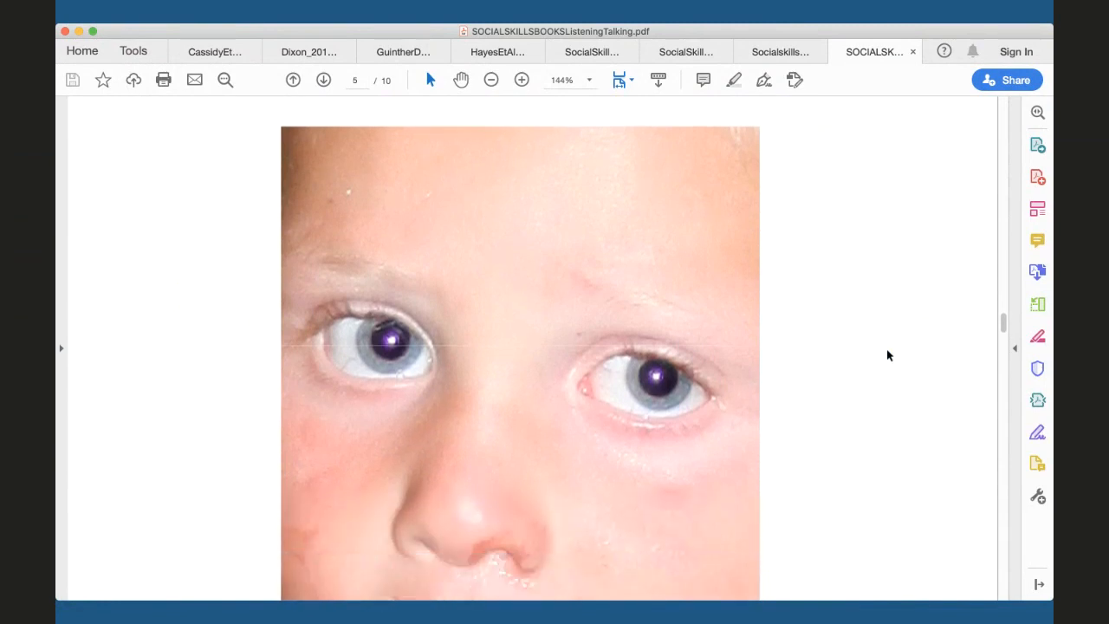
{"action": "scroll", "scroll_direction": "down", "scroll_amount": 3}
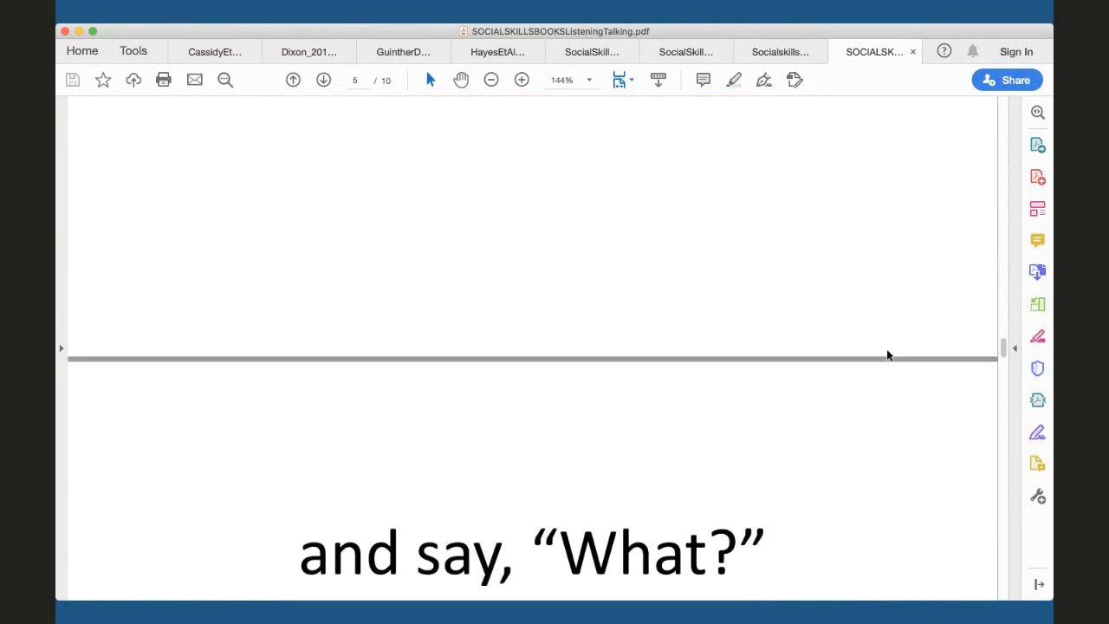
{"action": "scroll", "scroll_direction": "down", "scroll_amount": 3}
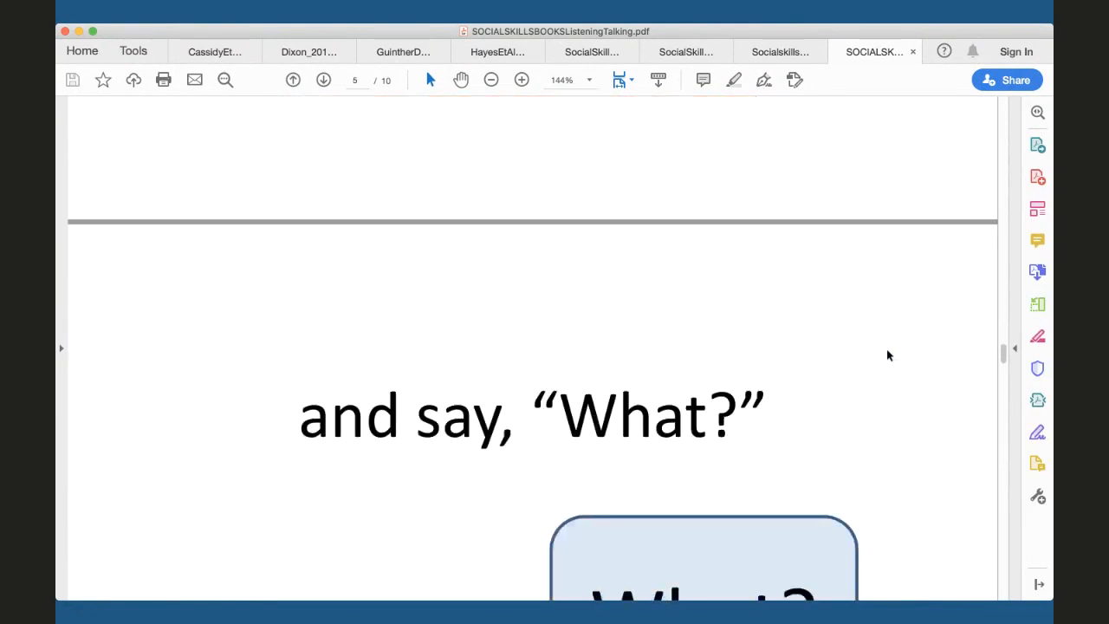
{"action": "scroll", "scroll_direction": "down", "scroll_amount": 3}
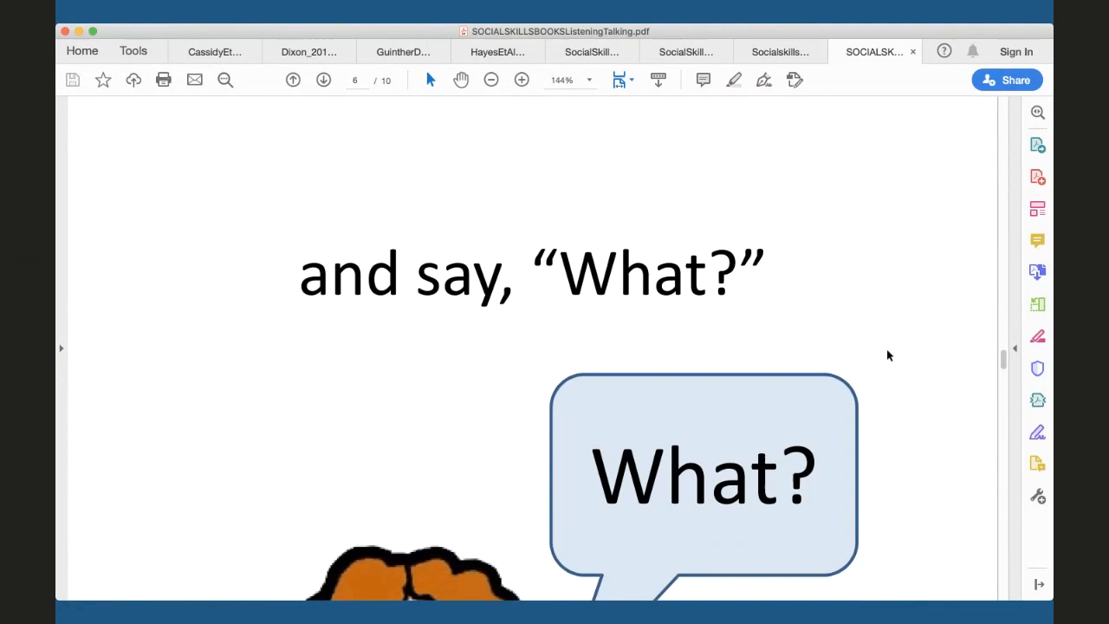
{"action": "scroll", "scroll_direction": "down", "scroll_amount": 3}
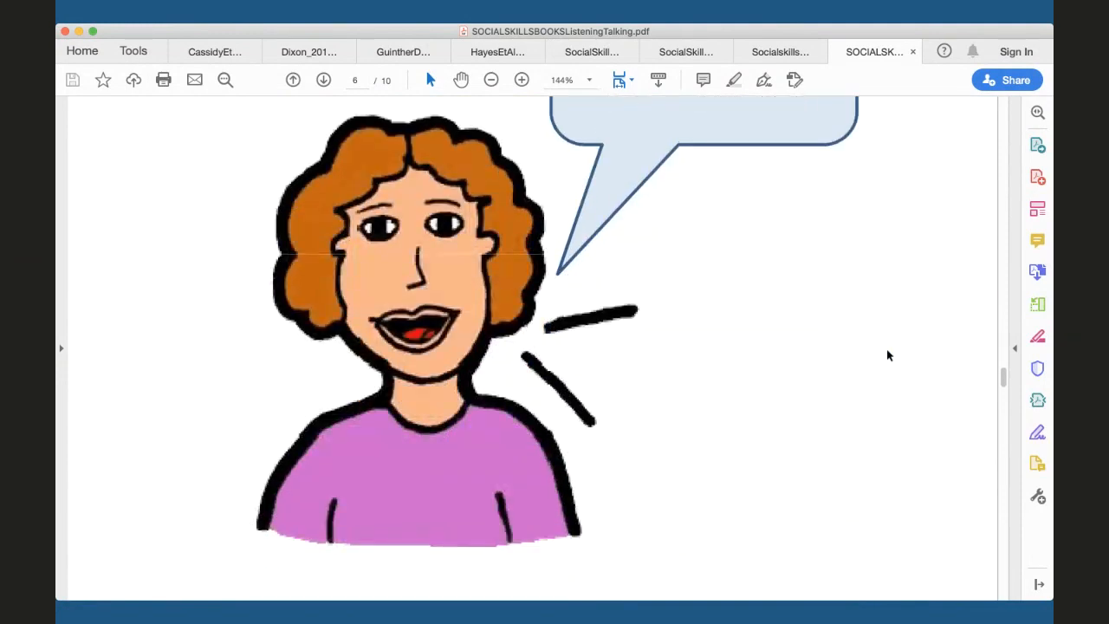
{"action": "scroll", "scroll_direction": "down", "scroll_amount": 3}
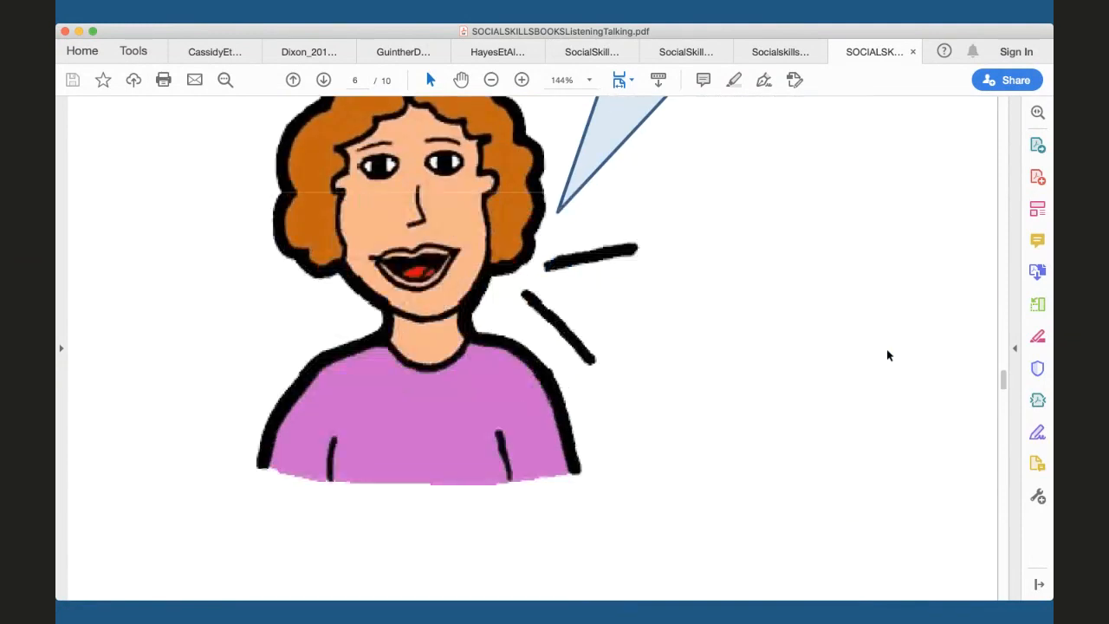
Scroll past the red lips and ears pages to page 9, "Keep your lips together while your friend talks."
{"action": "scroll", "scroll_direction": "down", "scroll_amount": 3}
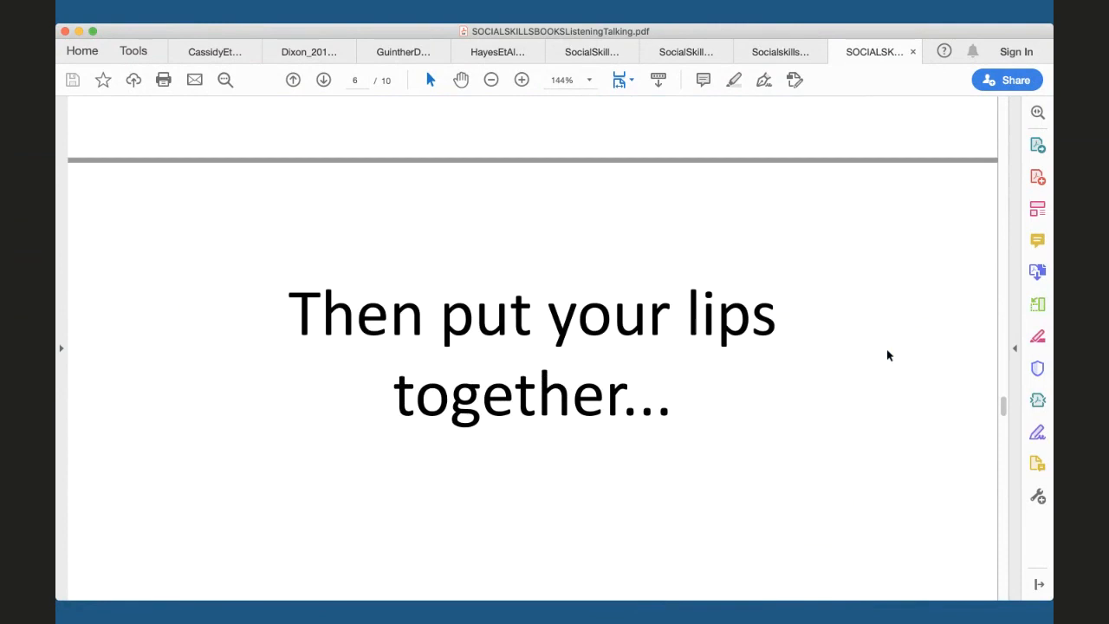
{"action": "left_click", "coordinate": [322, 80]}
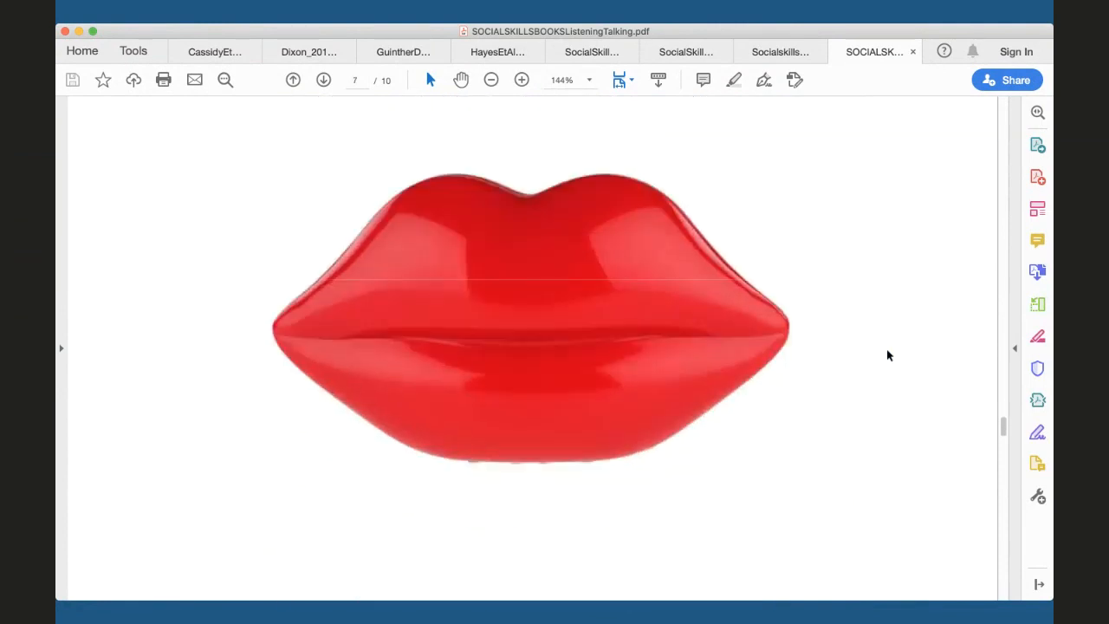
{"action": "scroll", "scroll_direction": "down", "scroll_amount": 3}
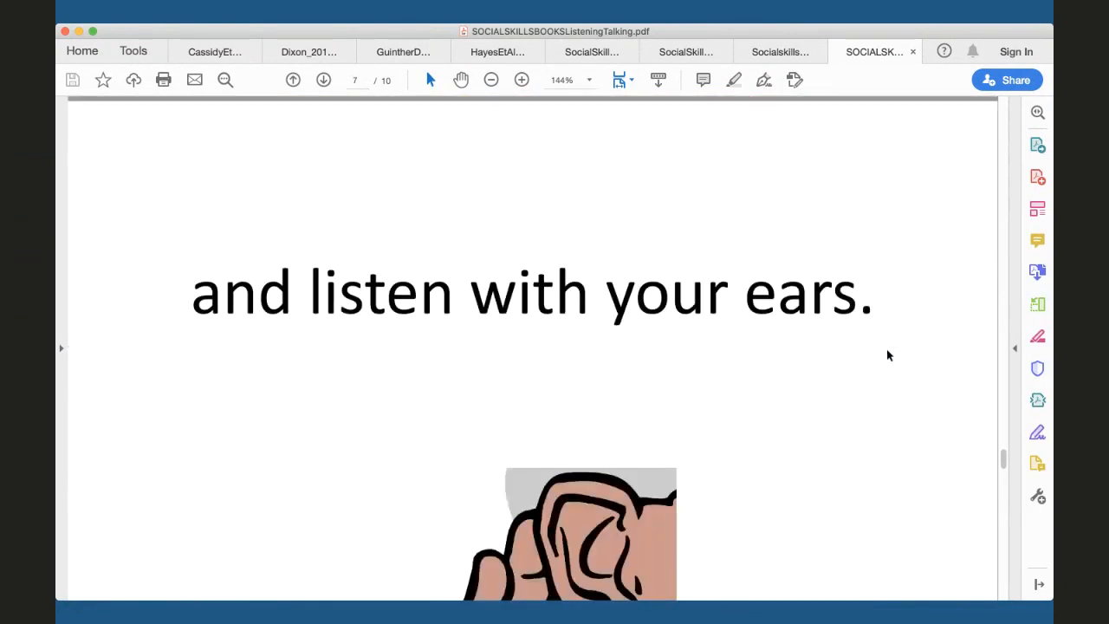
{"action": "left_click", "coordinate": [322, 80]}
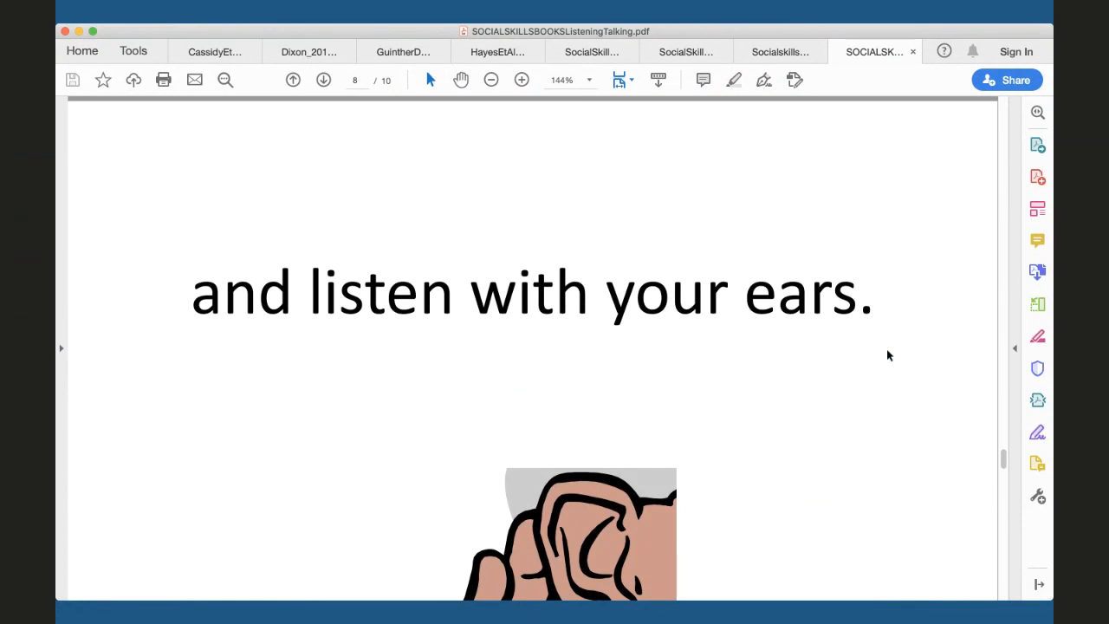
{"action": "scroll", "scroll_direction": "up", "scroll_amount": 3}
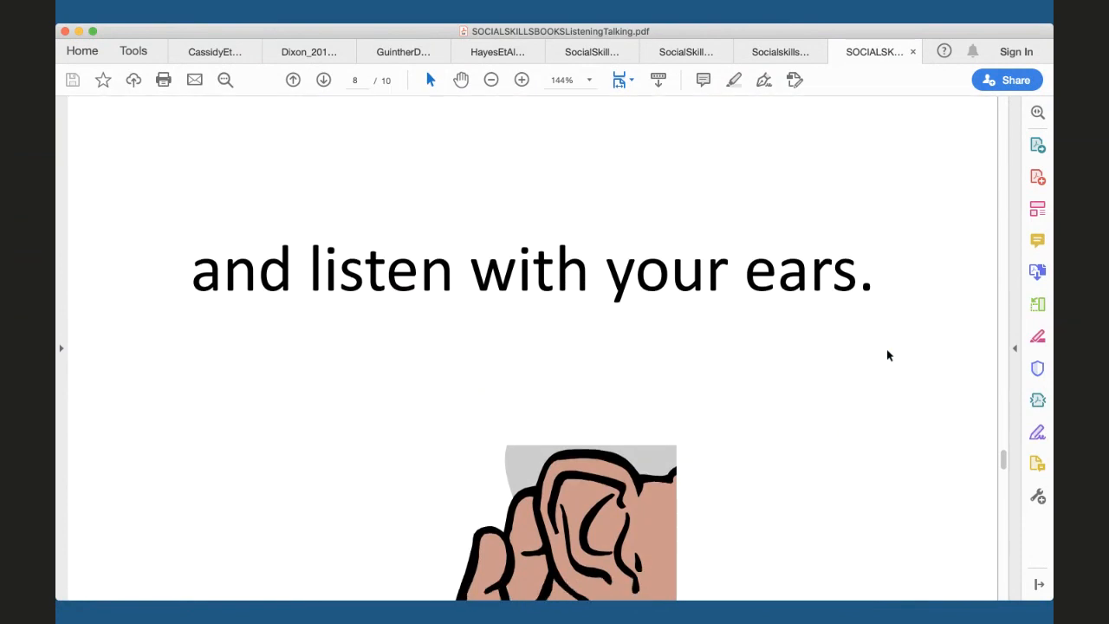
{"action": "scroll", "scroll_direction": "down", "scroll_amount": 3}
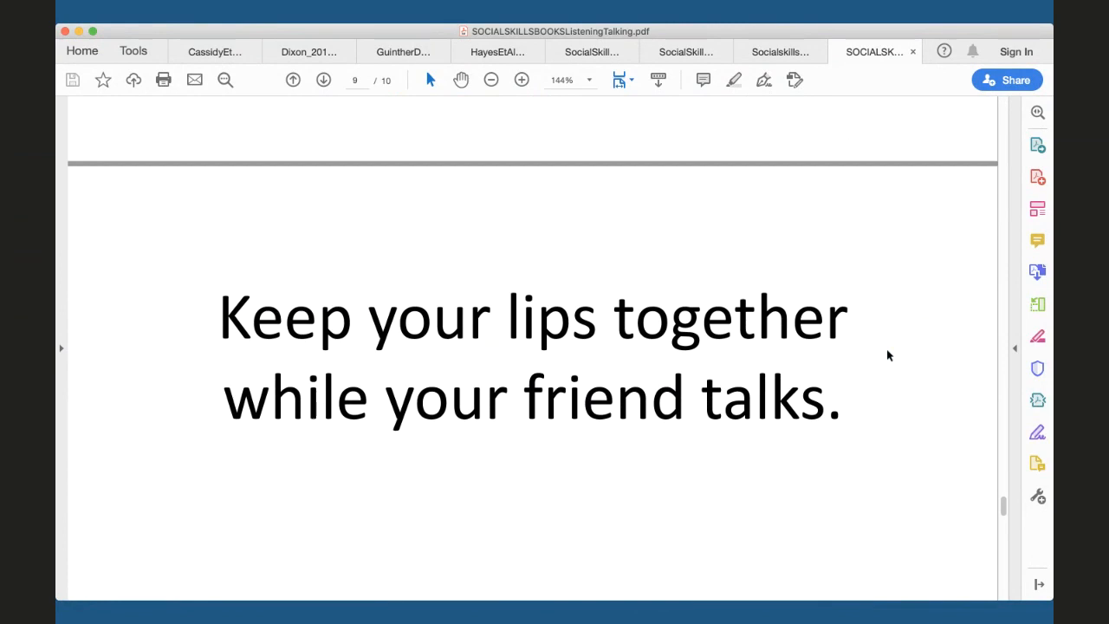
Scroll to the bottom of page 10, "use your words to talk back" with the two children
{"action": "scroll", "scroll_direction": "up", "scroll_amount": 3}
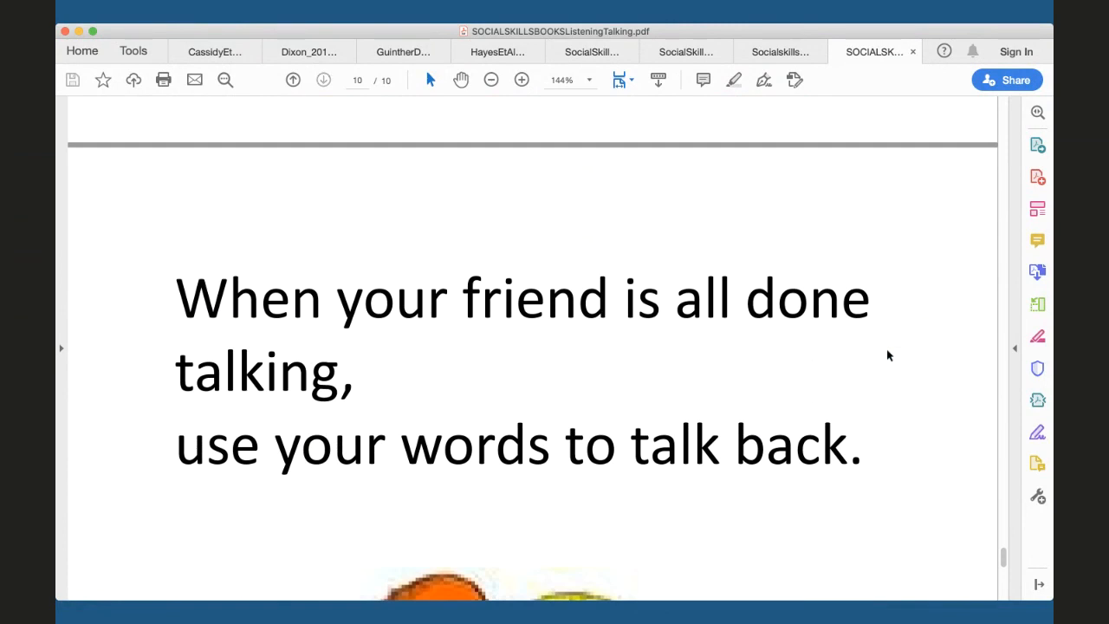
{"action": "scroll", "scroll_direction": "down", "scroll_amount": 3}
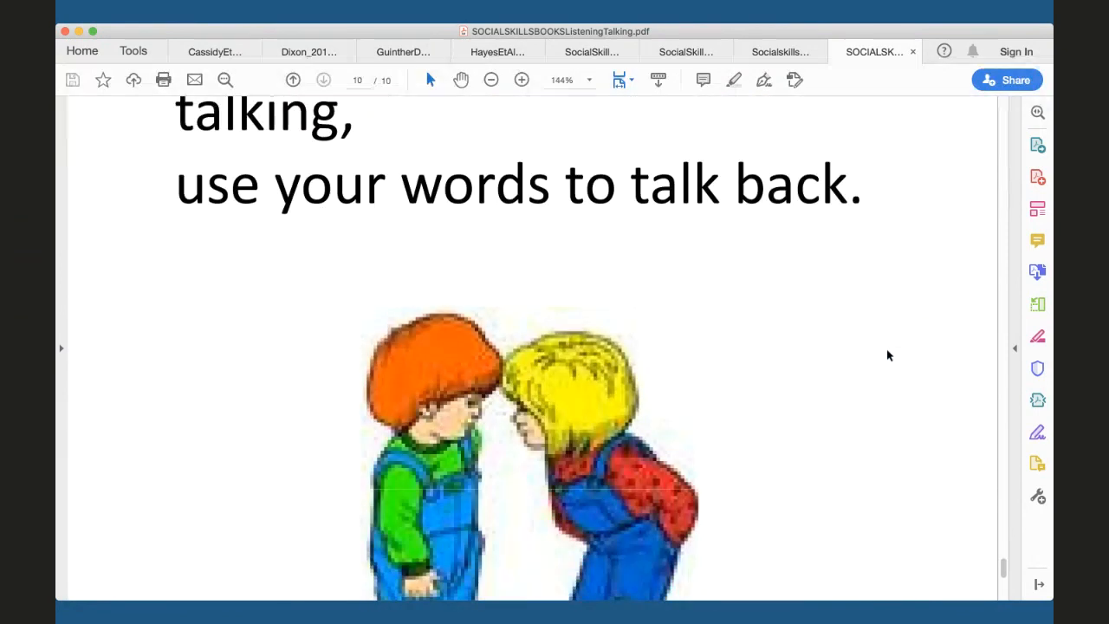
{"action": "scroll", "scroll_direction": "down", "scroll_amount": 3}
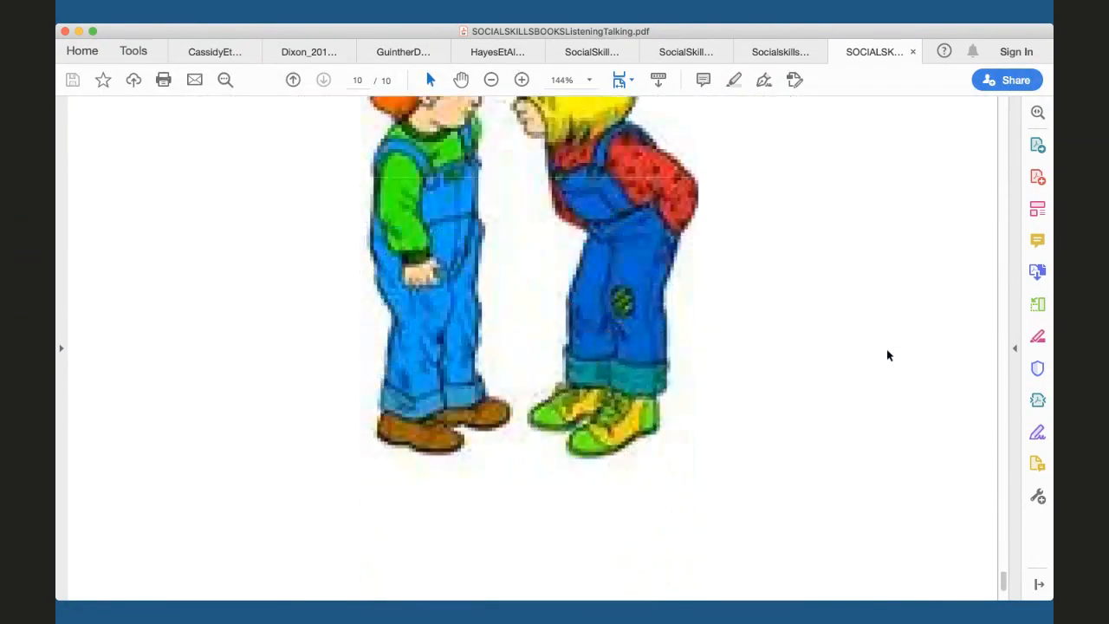
{"action": "scroll", "scroll_direction": "down", "scroll_amount": 3}
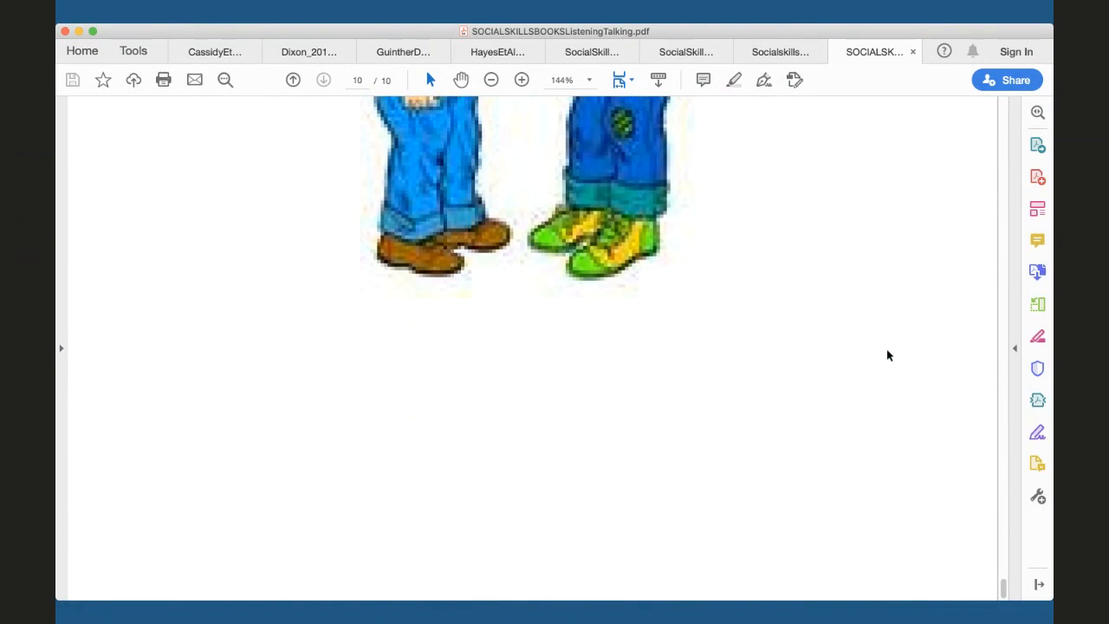
{"action": "mouse_move", "coordinate": [996, 236]}
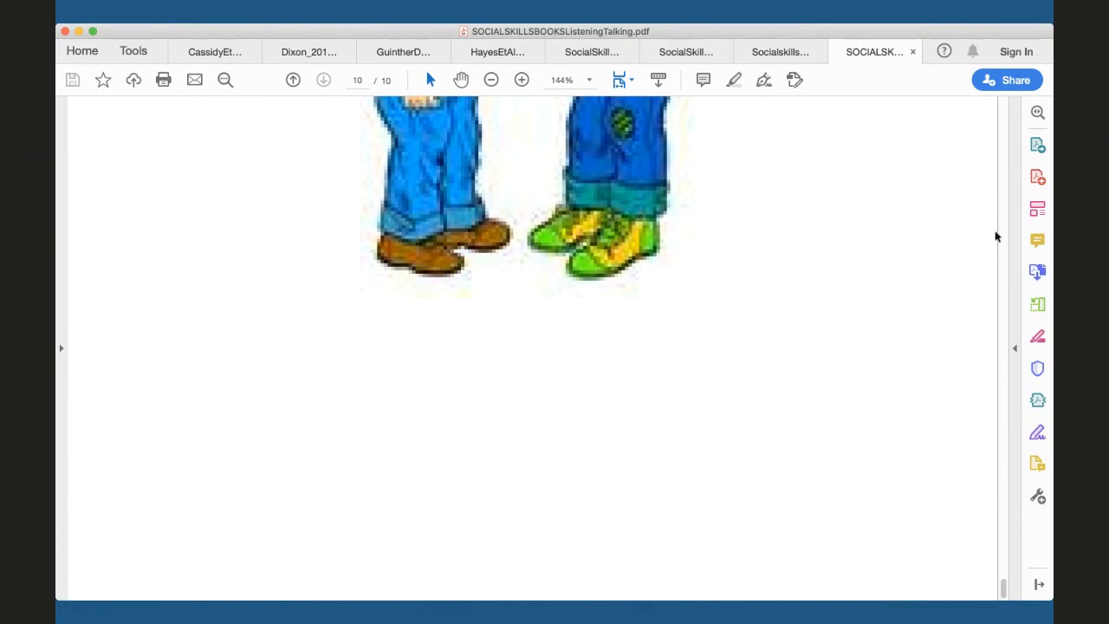